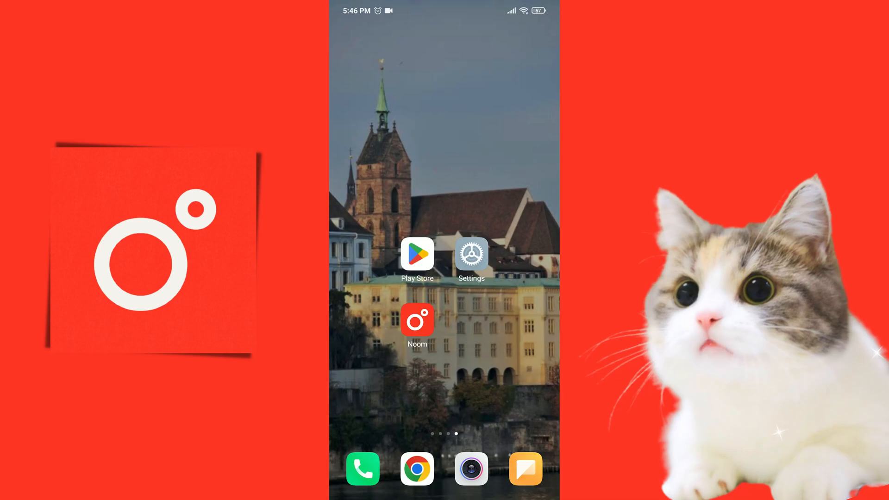
Step: Reach Noom's App info page through Settings > Apps, showing 1.74 GB storage
left_click(471, 254)
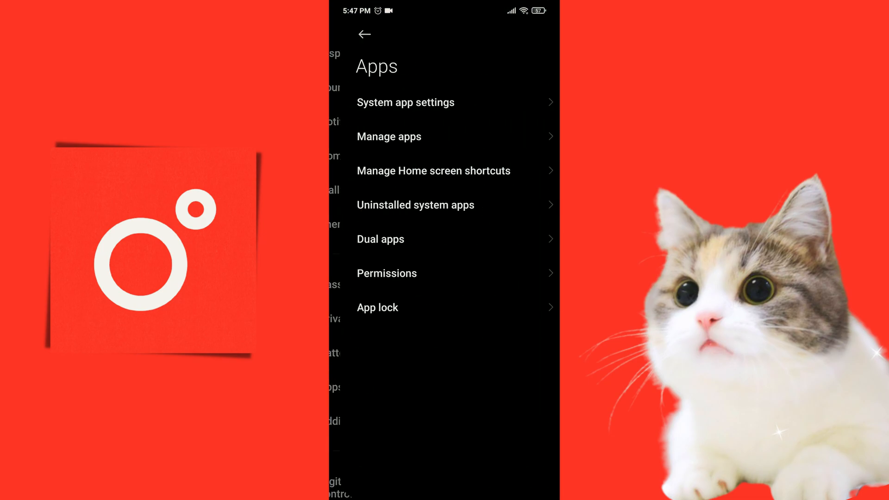
left_click(389, 136)
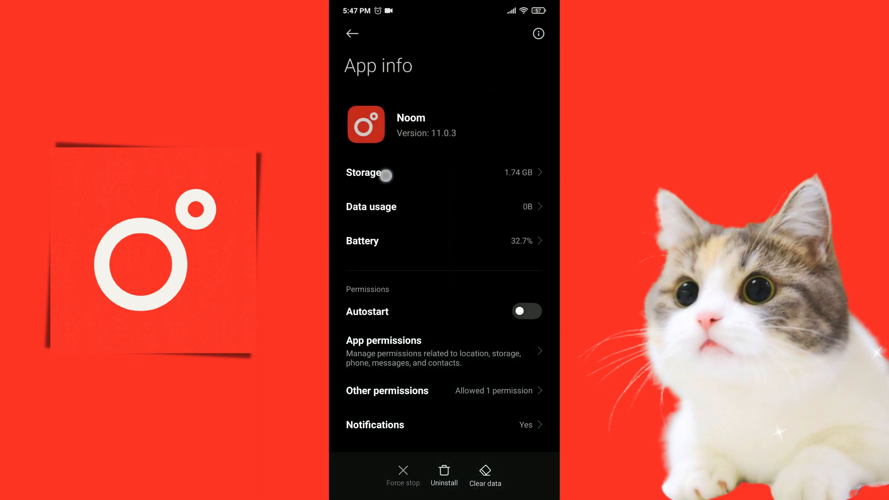
Step: View Noom's storage details (1.54 GB cache) and return to the home screen
left_click(387, 173)
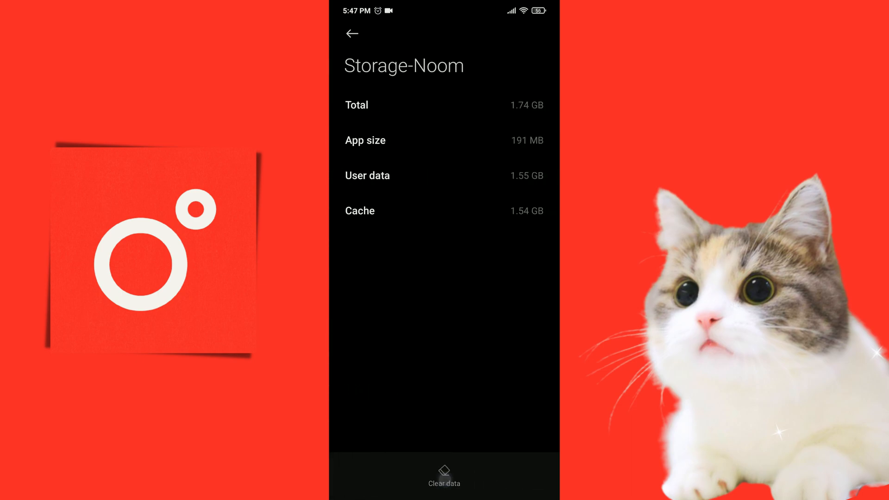
left_click(444, 475)
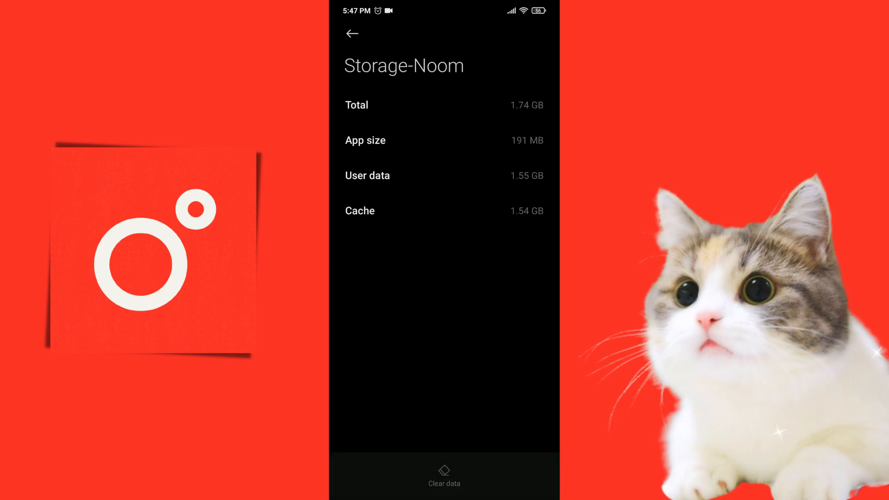
left_click(443, 476)
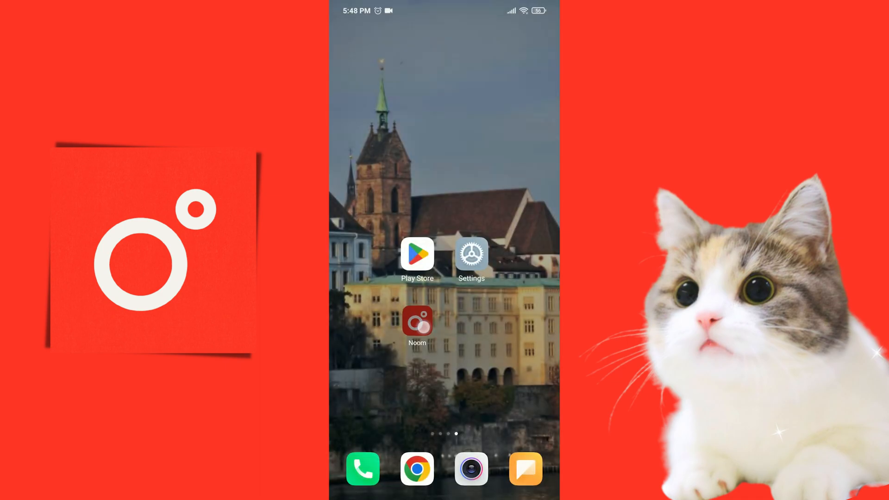
Step: Uninstall Noom from the home screen, confirming removal of its data
left_click(417, 325)
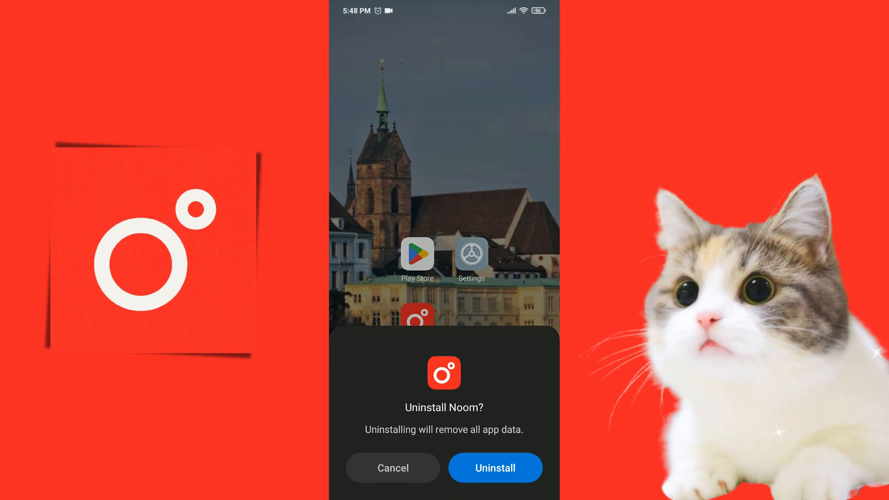
left_click(494, 468)
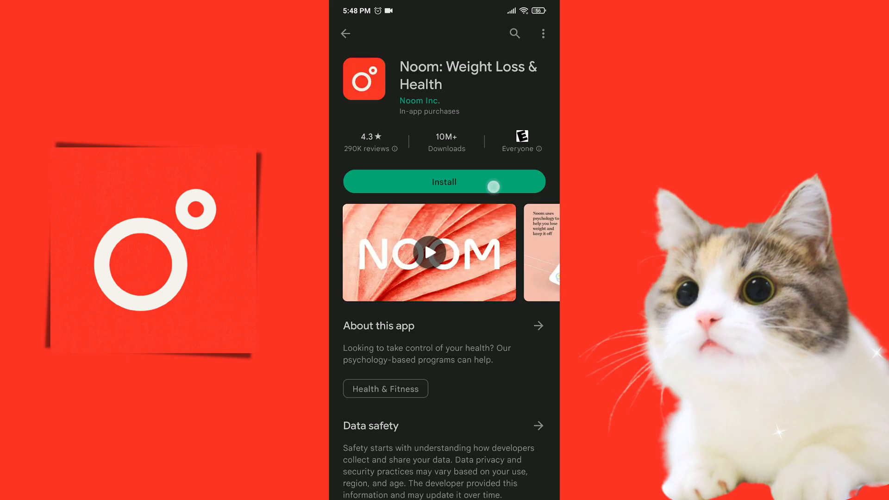
Step: Install Noom: Weight Loss & Health from its Play Store page
left_click(443, 181)
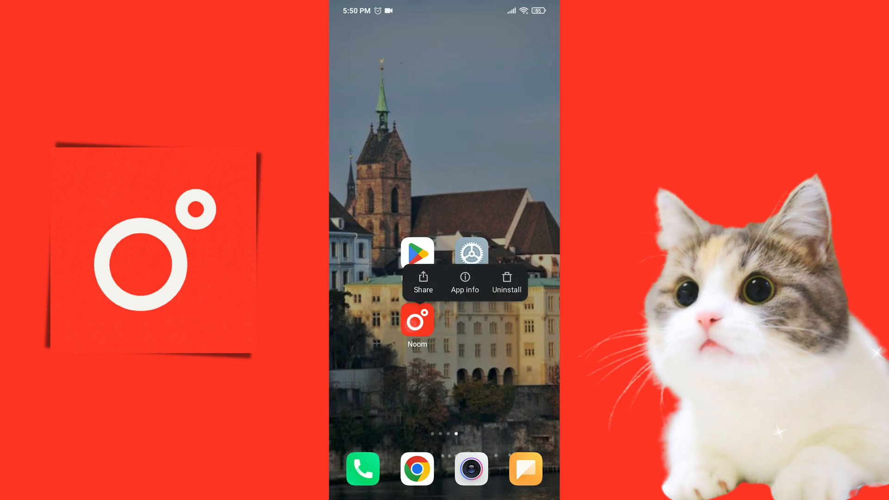
Step: Uninstall Noom again, then bring up Chrome at the Uptodown Noom page
left_click(506, 281)
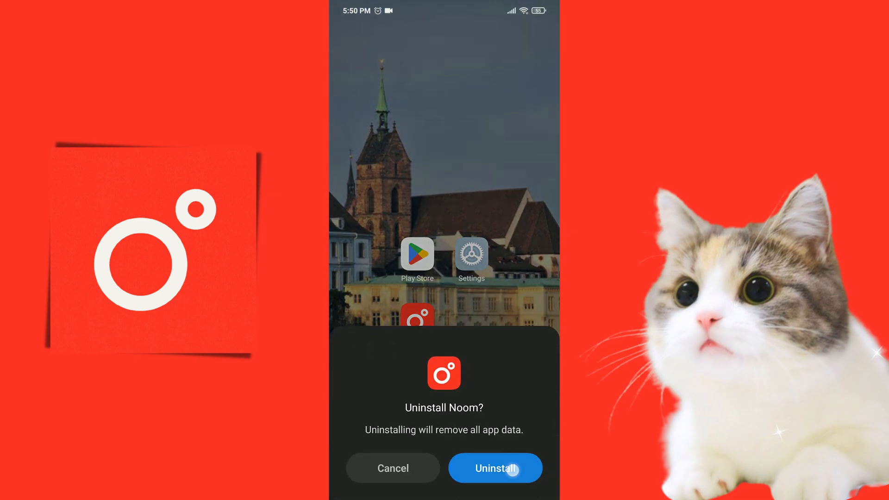
left_click(495, 468)
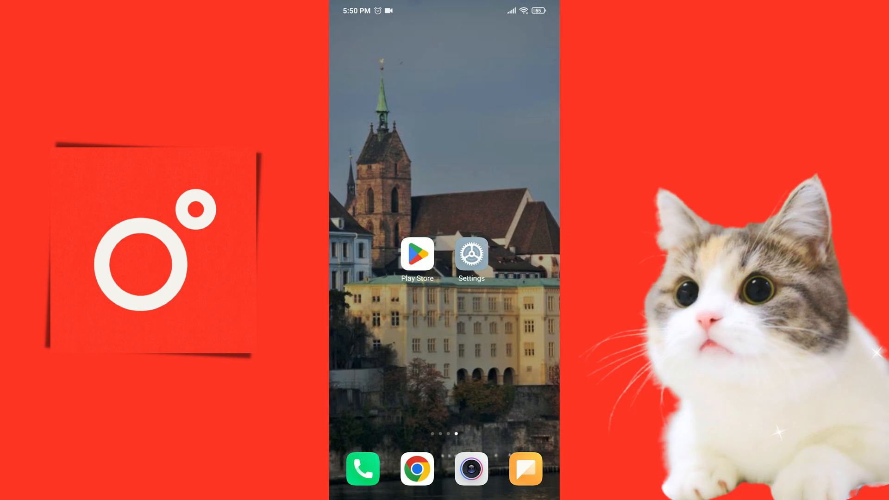
left_click(417, 469)
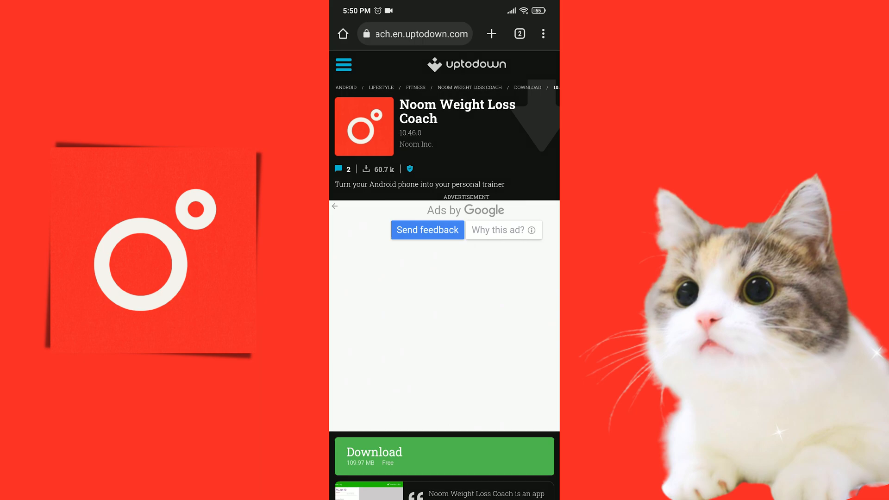
Step: Download the Noom 10.46.0 APK (115 MB) to Downloads, accepting the file warning
left_click(363, 461)
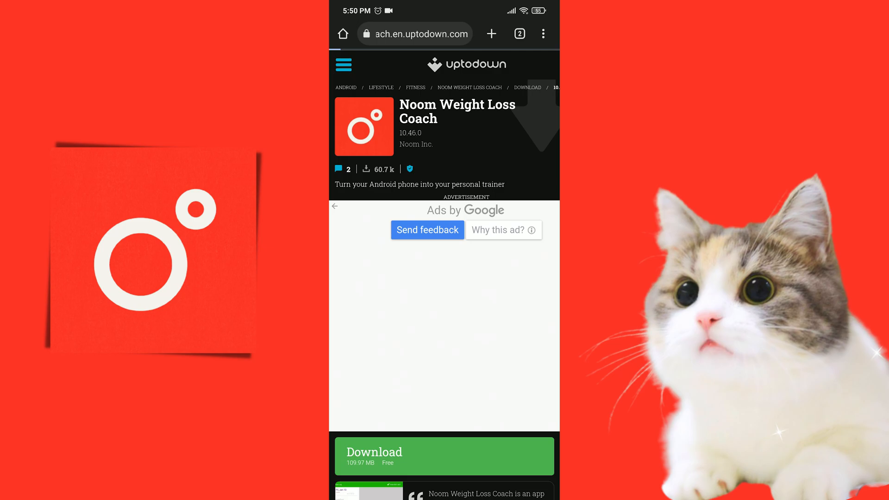
left_click(445, 455)
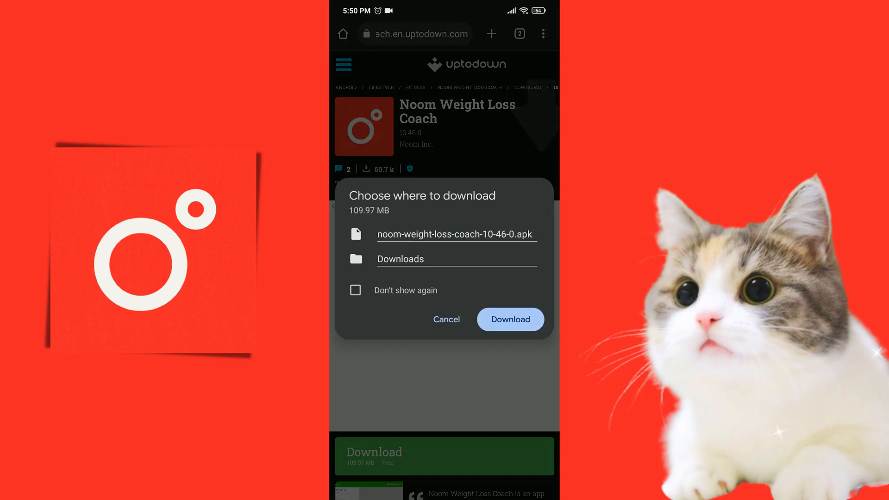
left_click(509, 320)
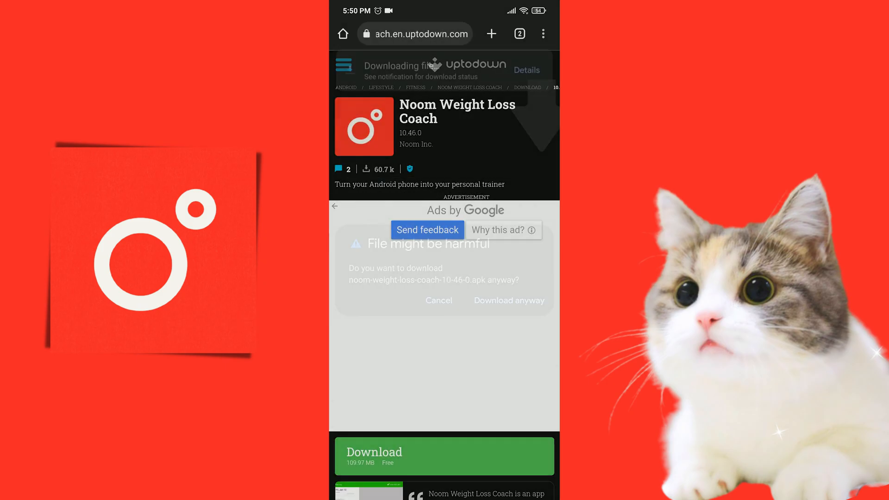
left_click(508, 300)
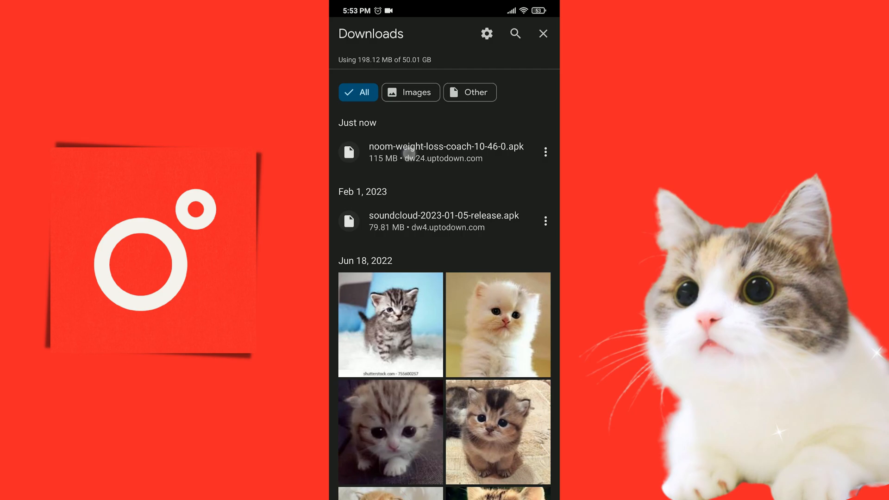
Step: Install Noom from noom-weight-loss-coach-10-46-0.apk in Downloads
left_click(446, 151)
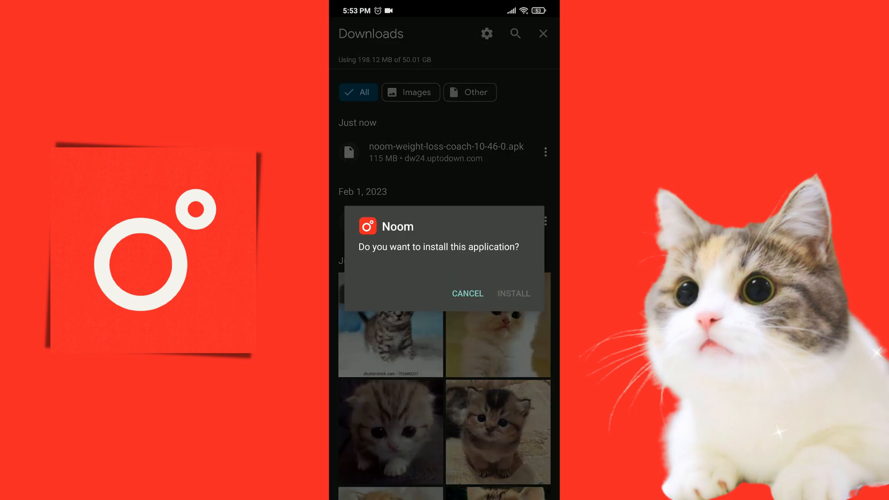
left_click(513, 294)
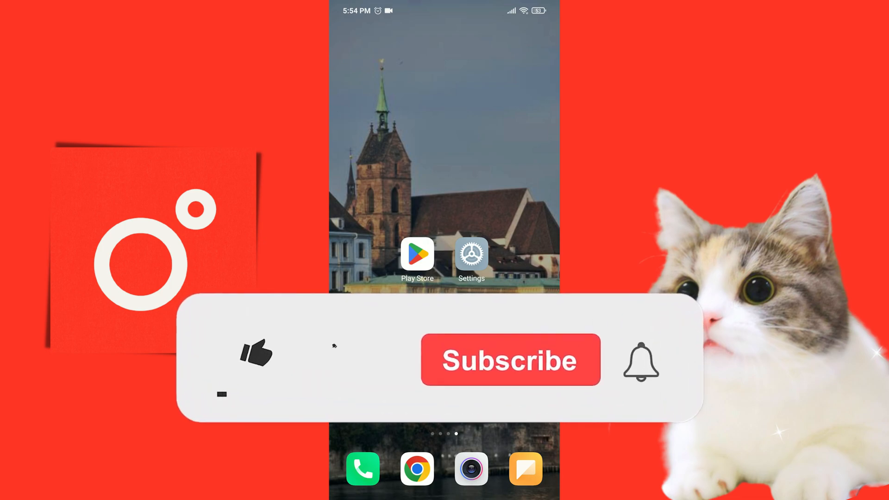
left_click(255, 354)
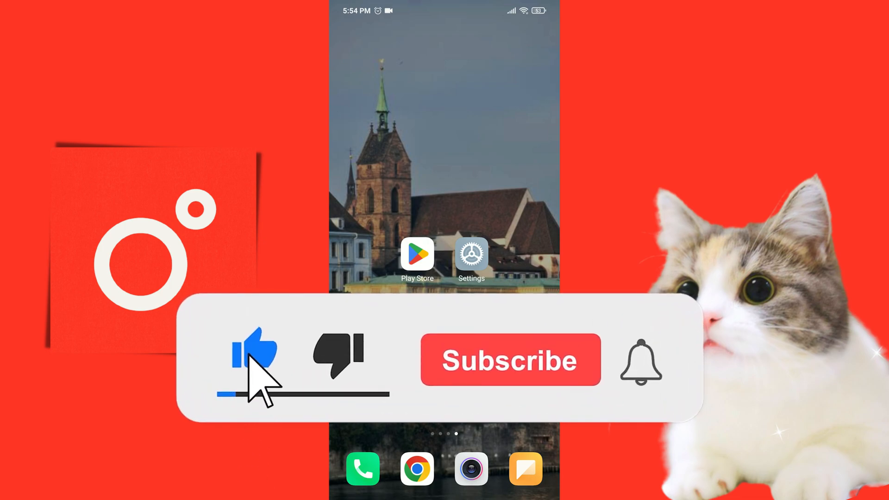
left_click(509, 360)
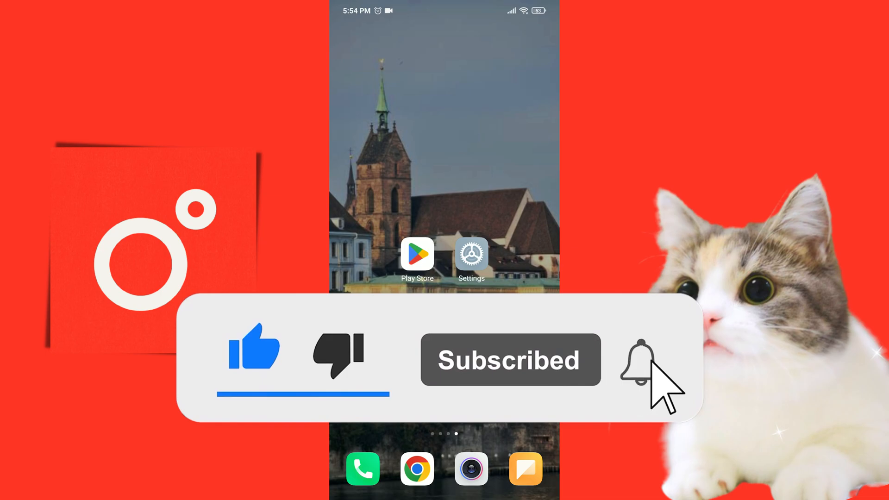
left_click(636, 360)
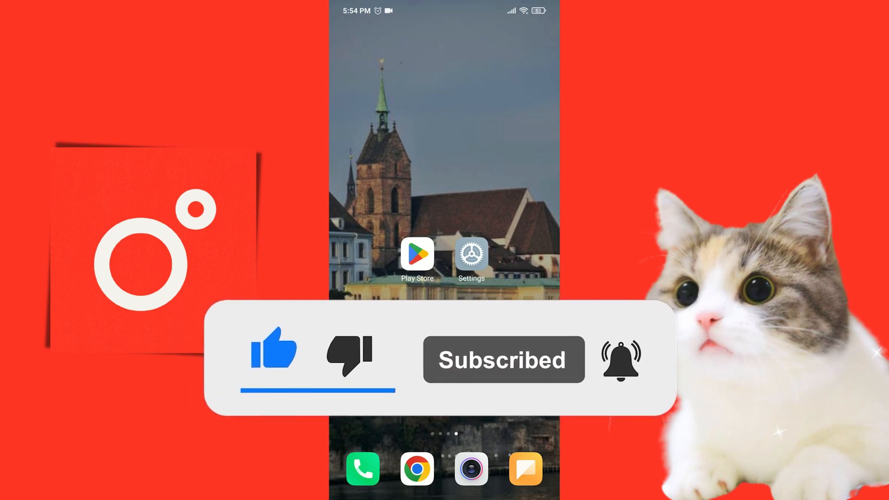